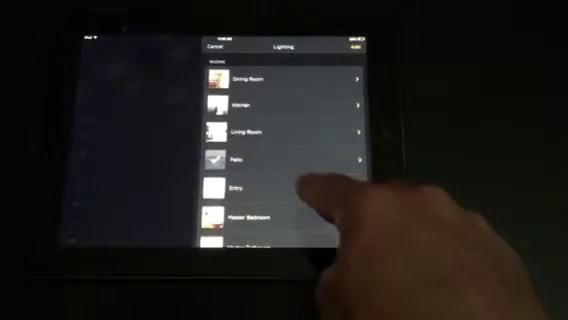
- Scroll the Lighting room list to reach and choose the Patio room
scroll(down, 3)
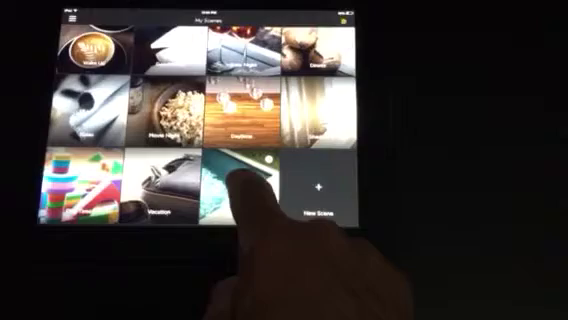
- Activate the 'Patio lights on' tile so it shows yellow in the scenes grid
click(244, 190)
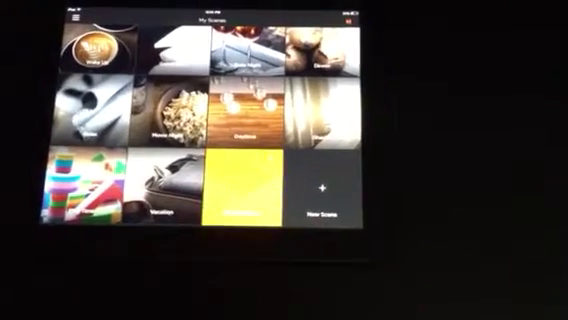